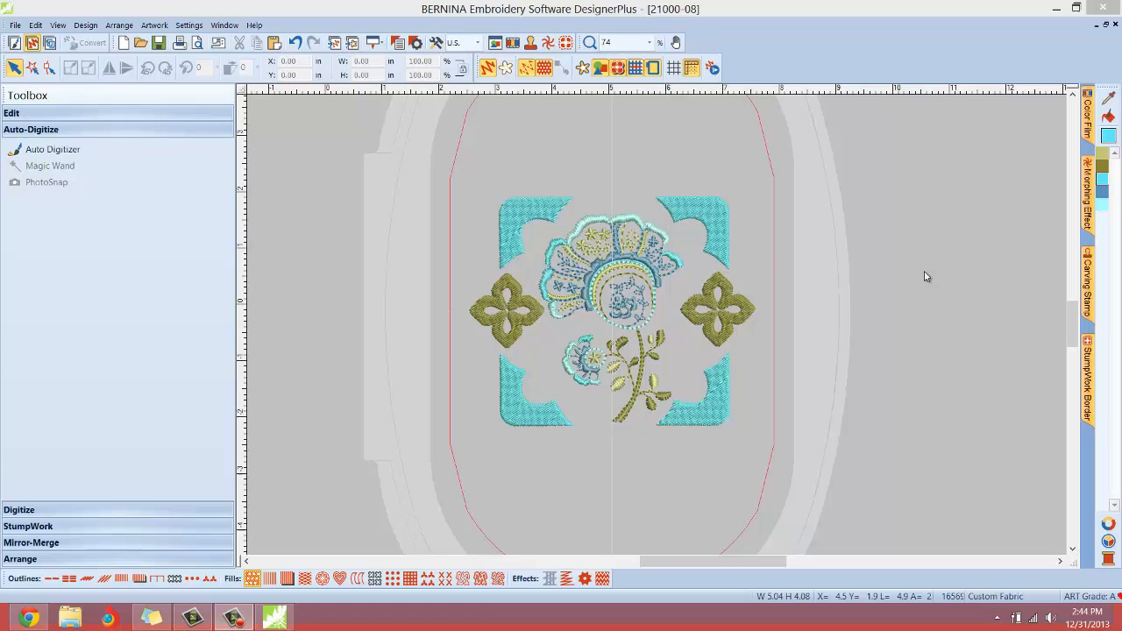
{"action": "mouse_move", "coordinate": [70, 6]}
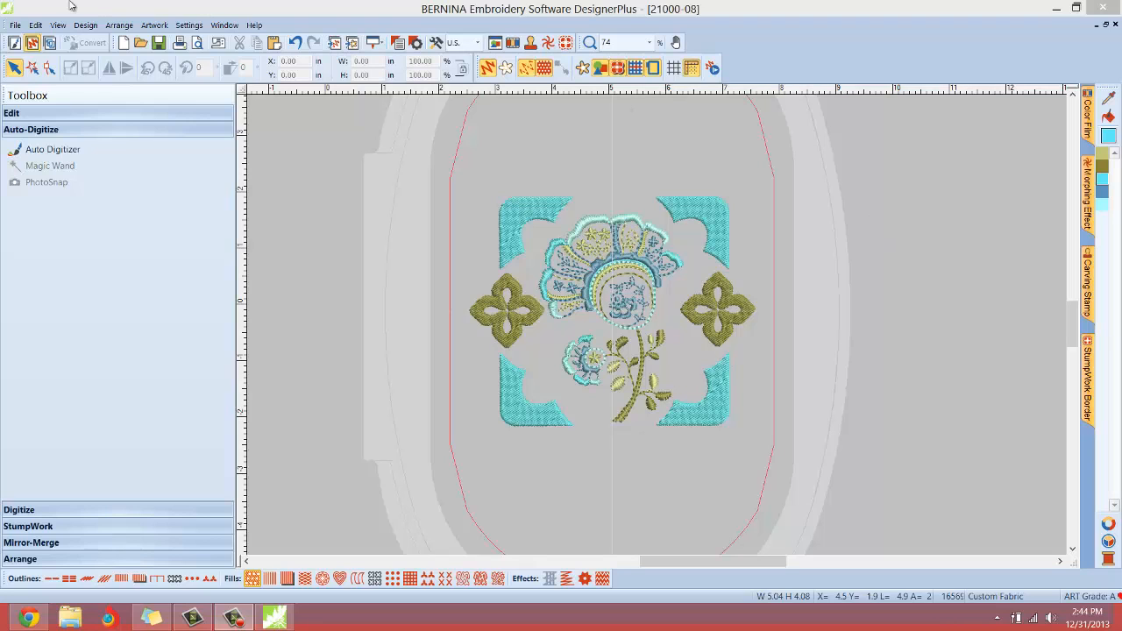
- Make the design background pale yellow, then reopen the Design > Background settings
{"action": "left_click", "coordinate": [14, 24]}
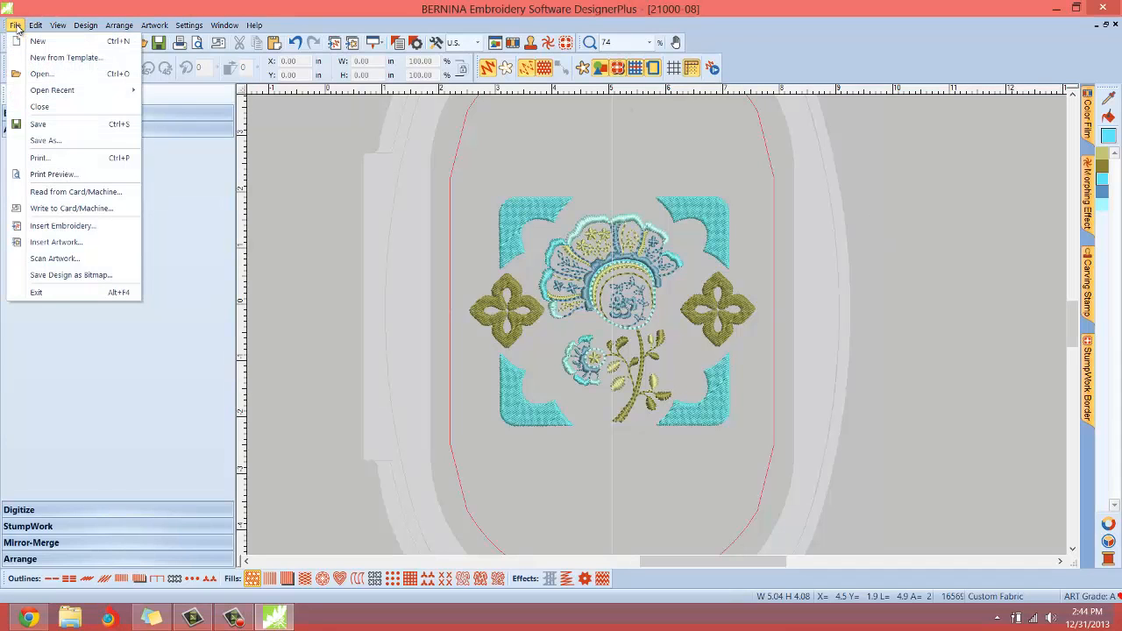
{"action": "mouse_move", "coordinate": [70, 275]}
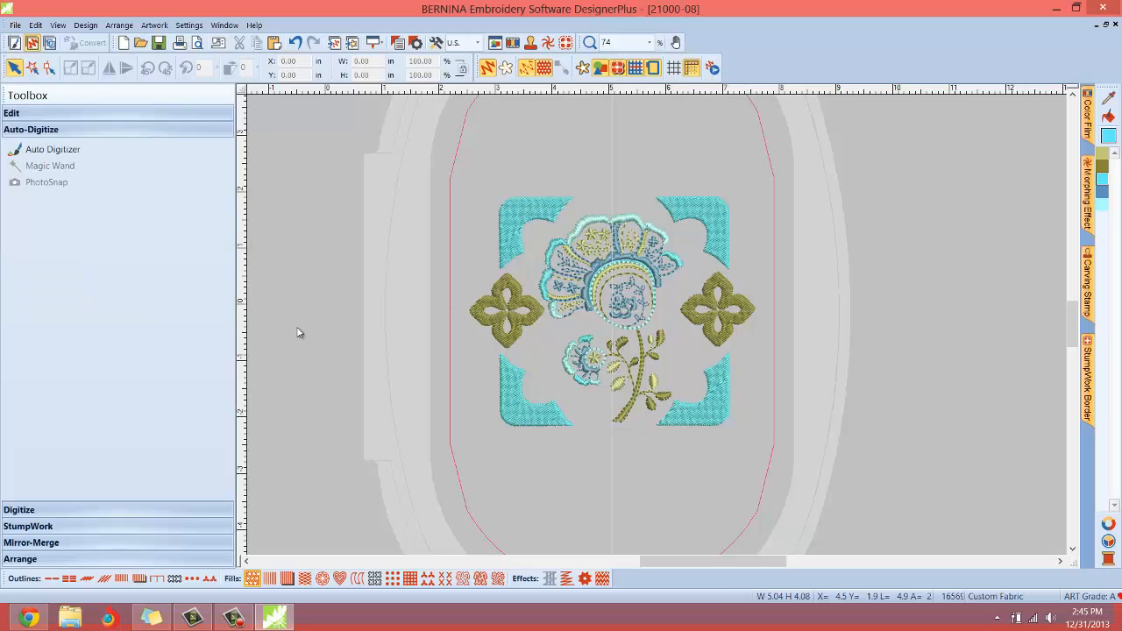
{"action": "mouse_move", "coordinate": [826, 272]}
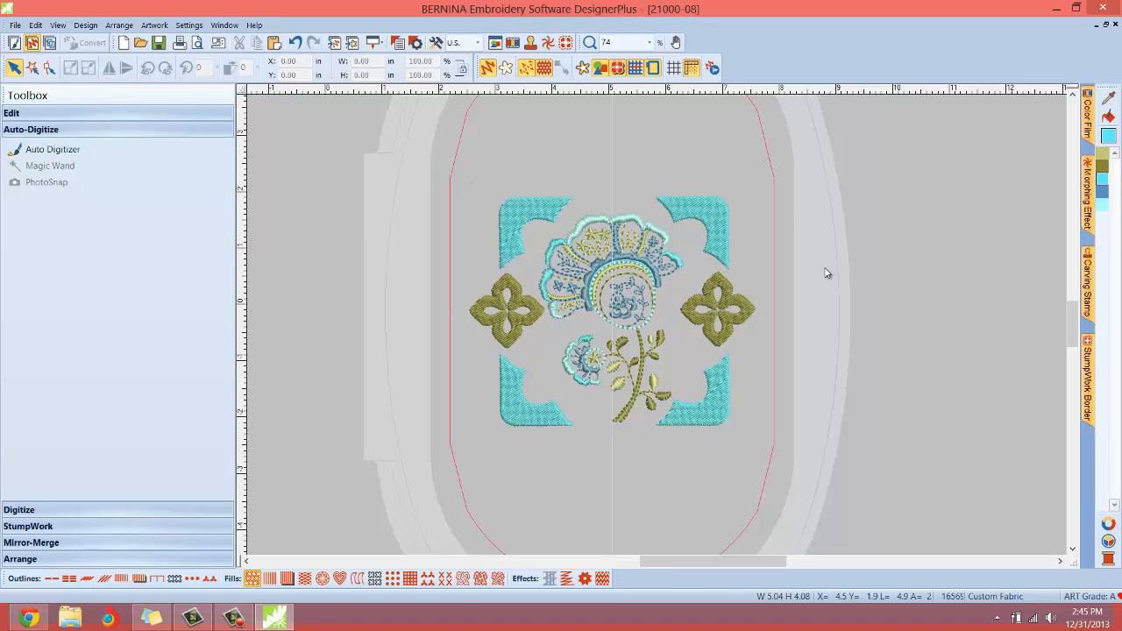
{"action": "mouse_move", "coordinate": [904, 315]}
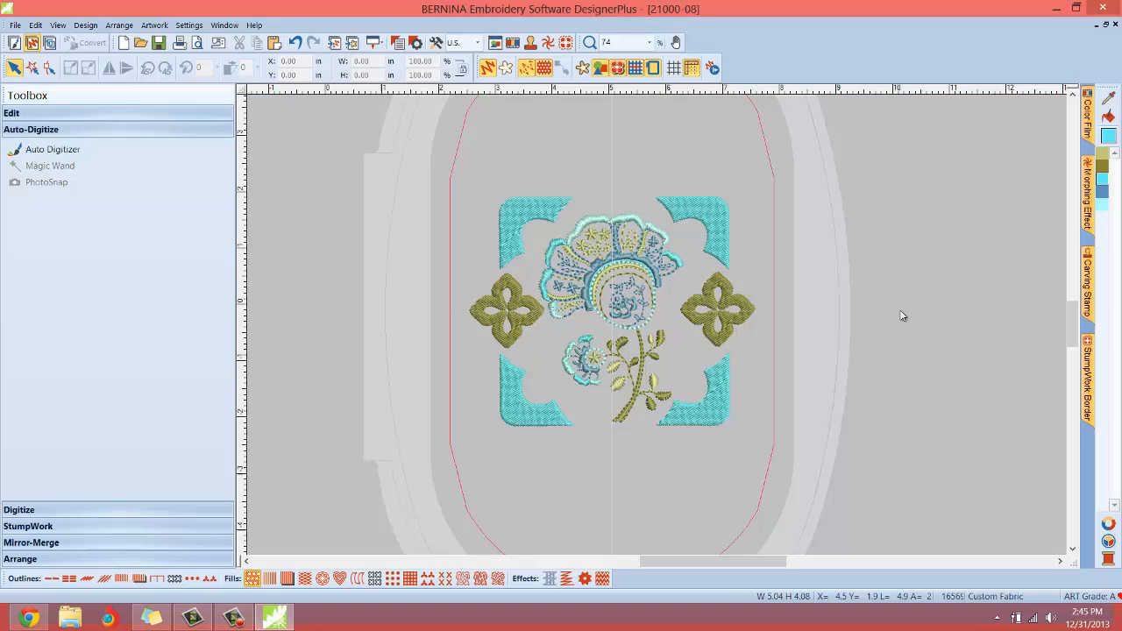
{"action": "mouse_move", "coordinate": [822, 340]}
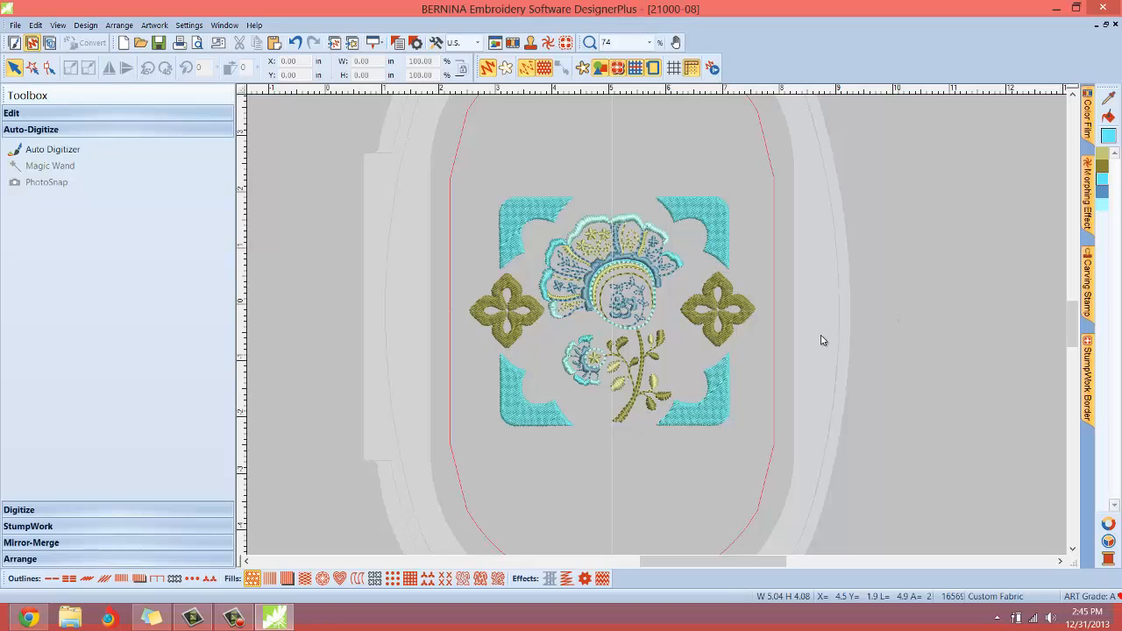
{"action": "mouse_move", "coordinate": [675, 466]}
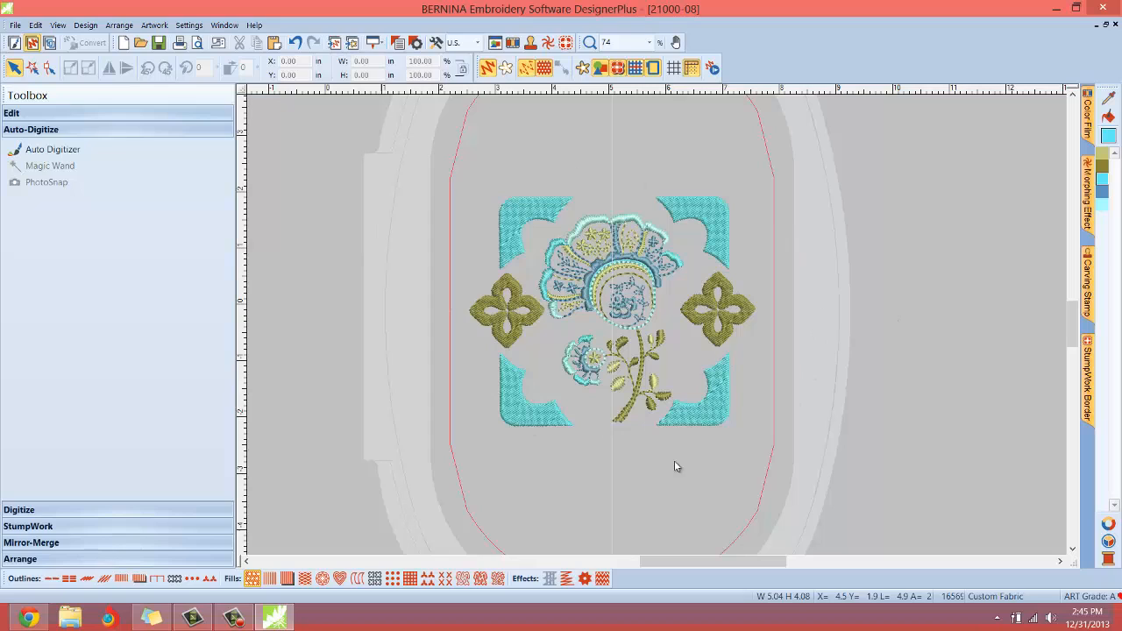
{"action": "mouse_move", "coordinate": [689, 453]}
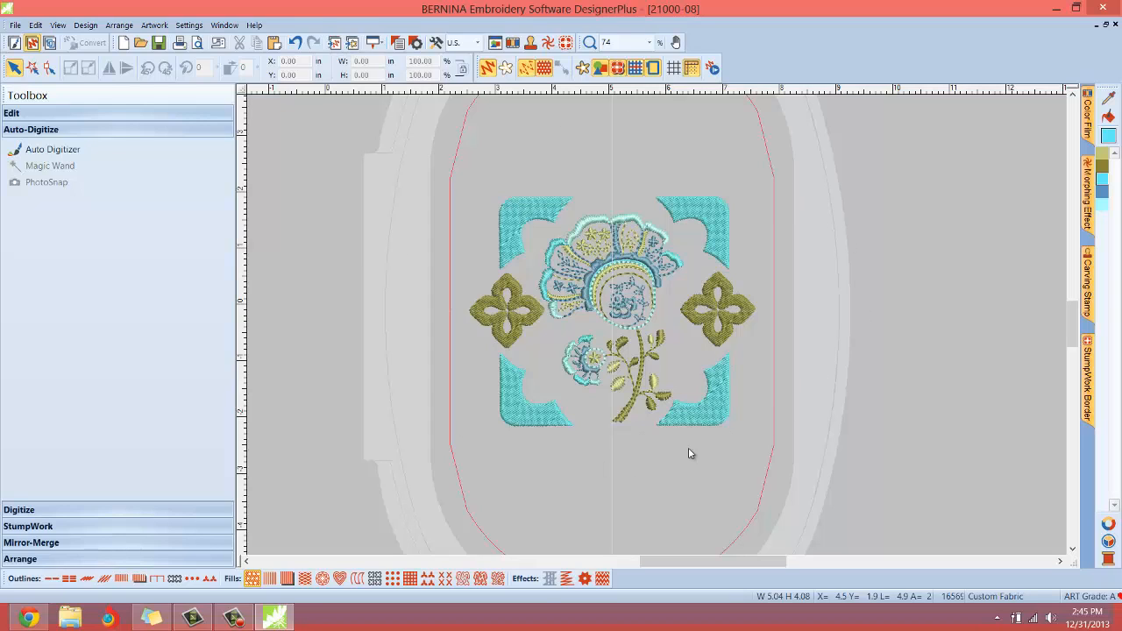
{"action": "mouse_move", "coordinate": [331, 307]}
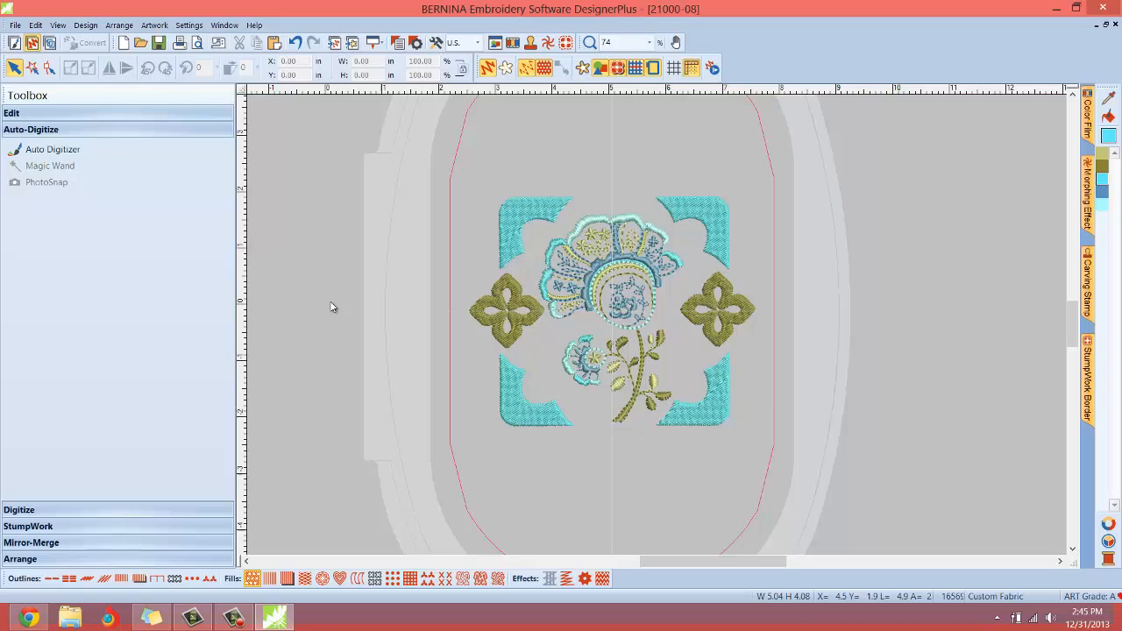
{"action": "mouse_move", "coordinate": [85, 24]}
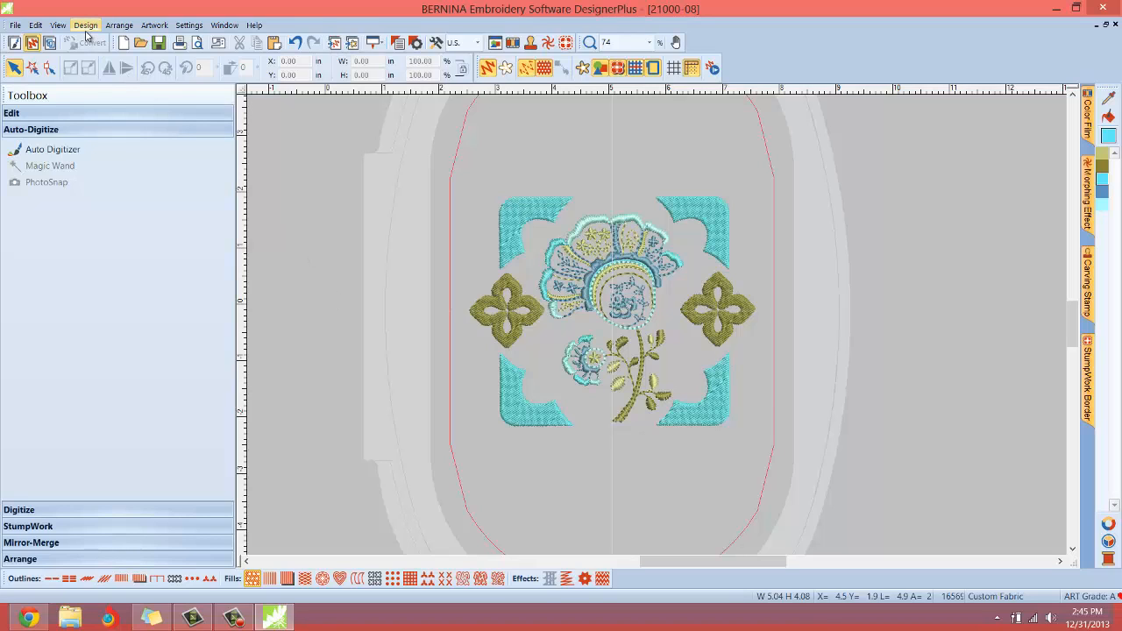
{"action": "left_click", "coordinate": [85, 25]}
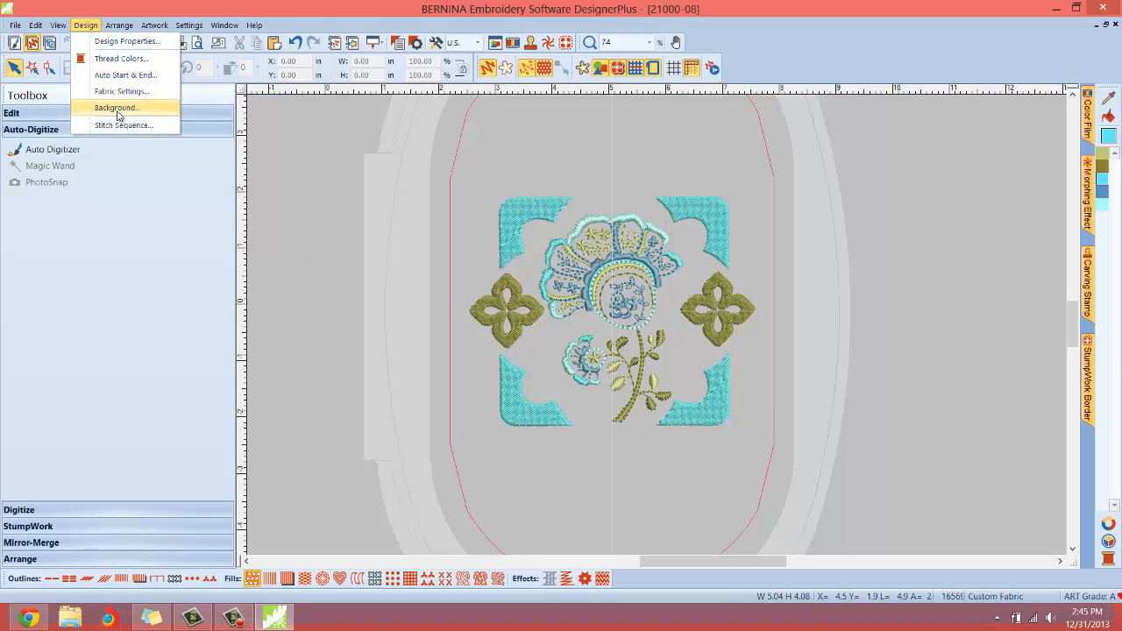
{"action": "left_click", "coordinate": [114, 107]}
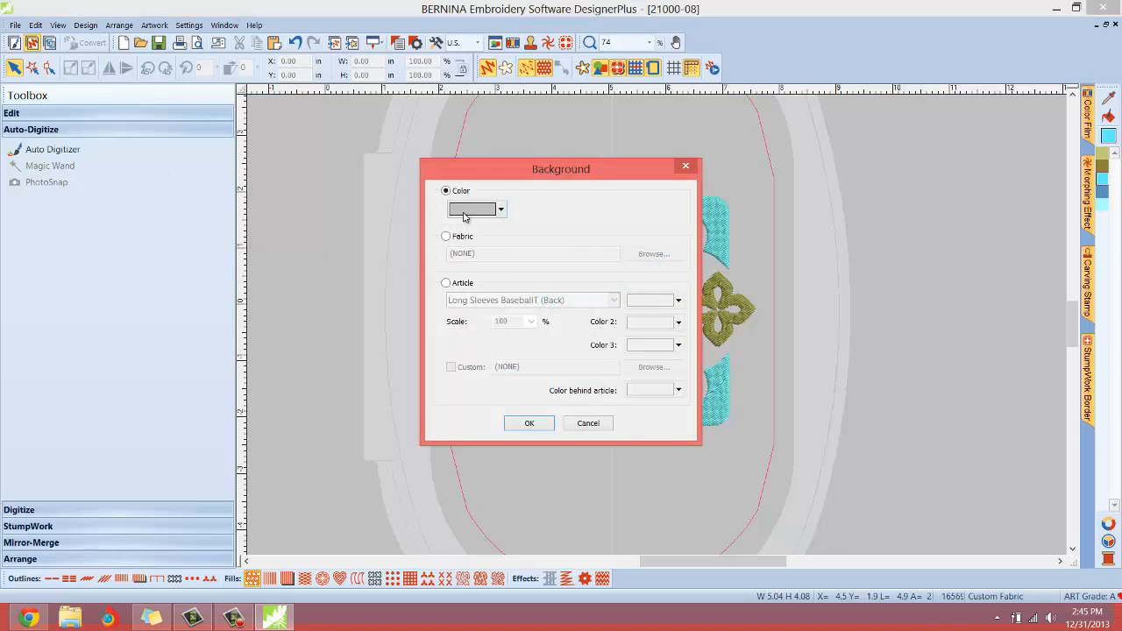
{"action": "left_click", "coordinate": [500, 209]}
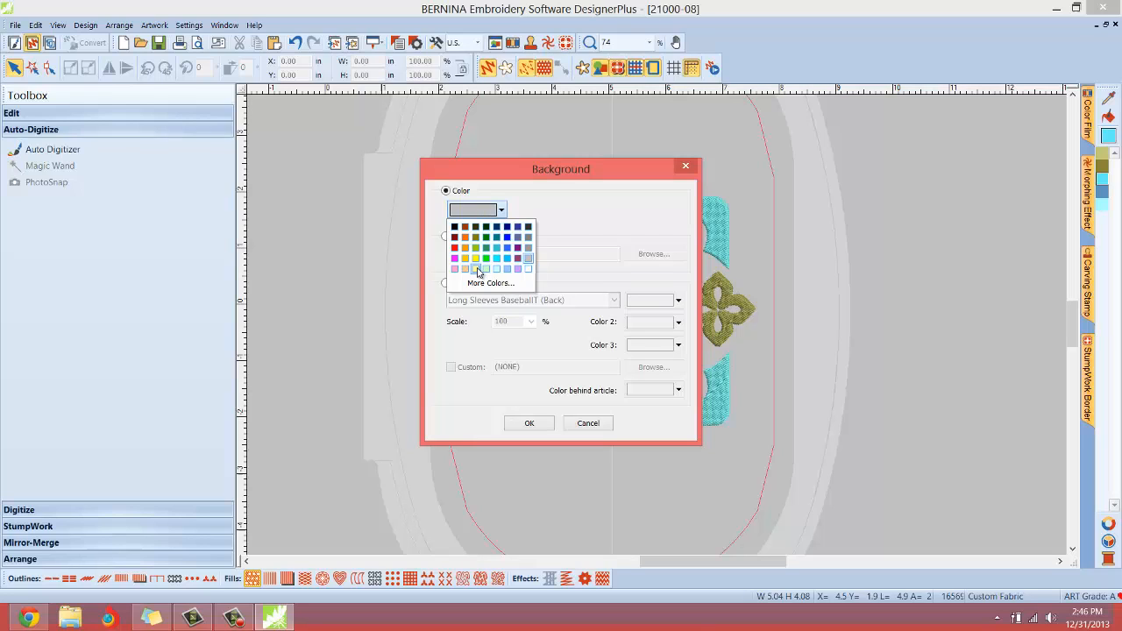
{"action": "left_click", "coordinate": [529, 423]}
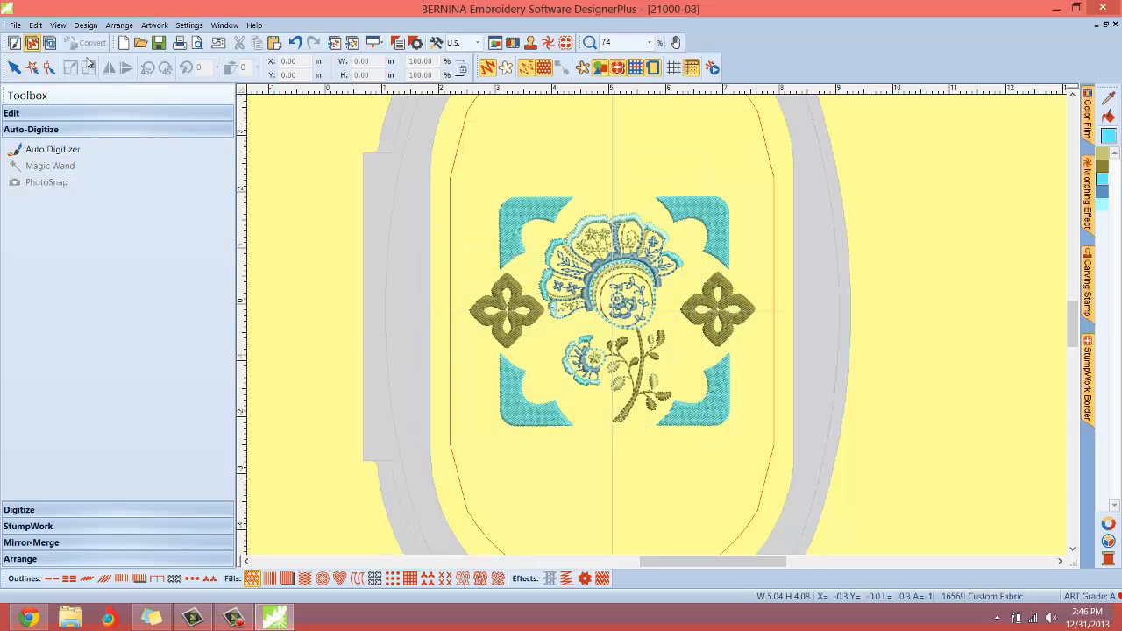
{"action": "left_click", "coordinate": [85, 24]}
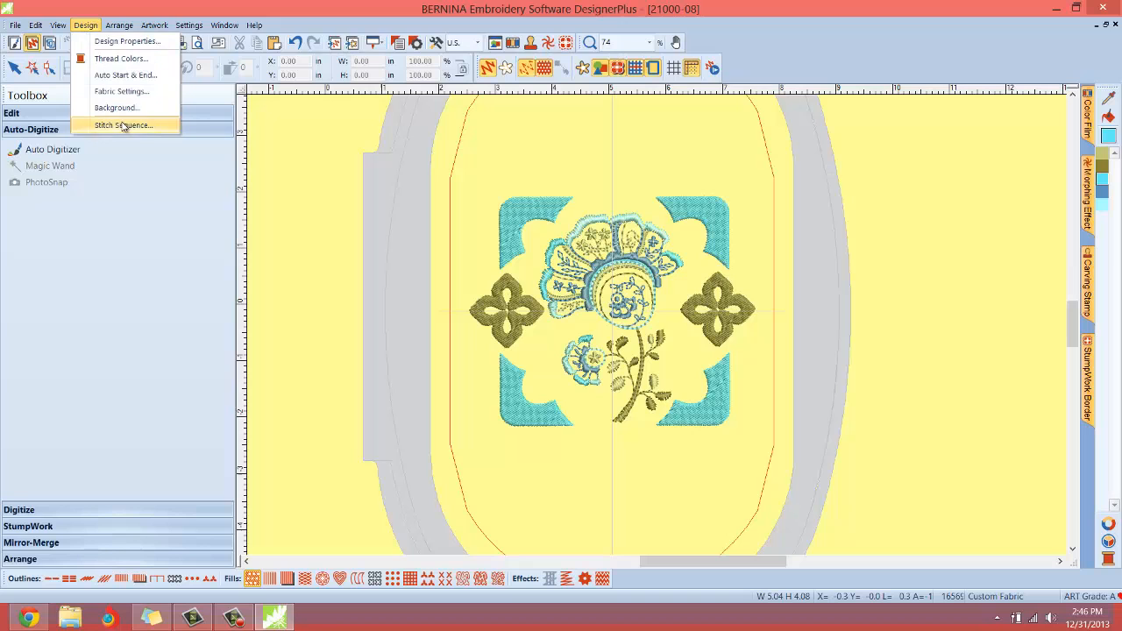
{"action": "left_click", "coordinate": [115, 107]}
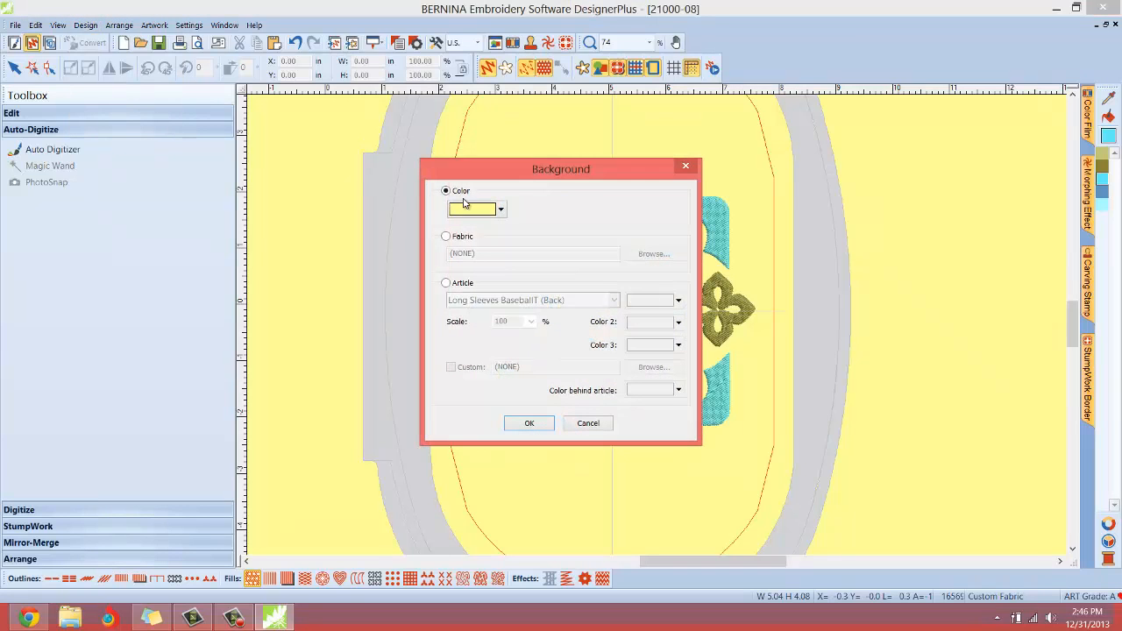
- Switch the background to a fabric texture using the blue weave pattern image
{"action": "left_click", "coordinate": [446, 236]}
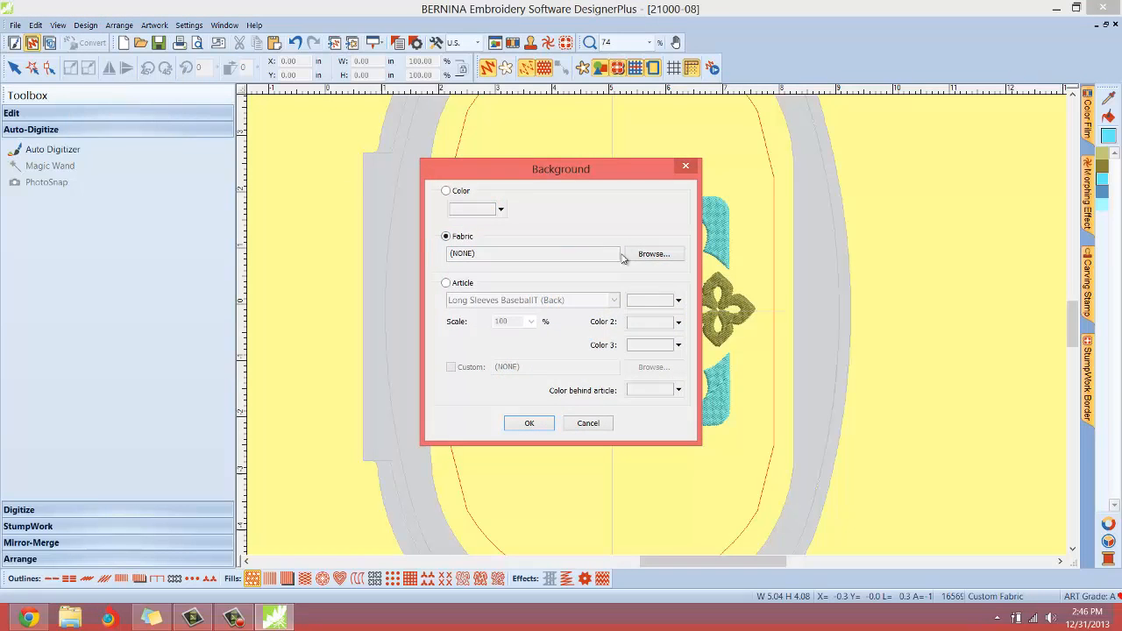
{"action": "left_click", "coordinate": [654, 253]}
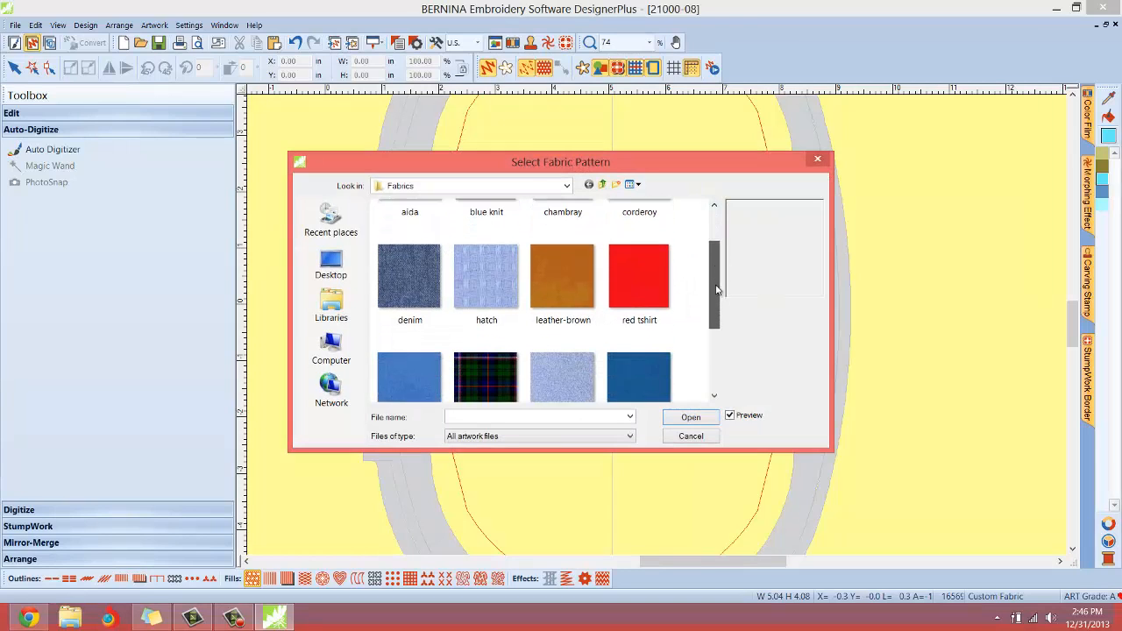
{"action": "scroll", "scroll_direction": "down", "scroll_amount": 3}
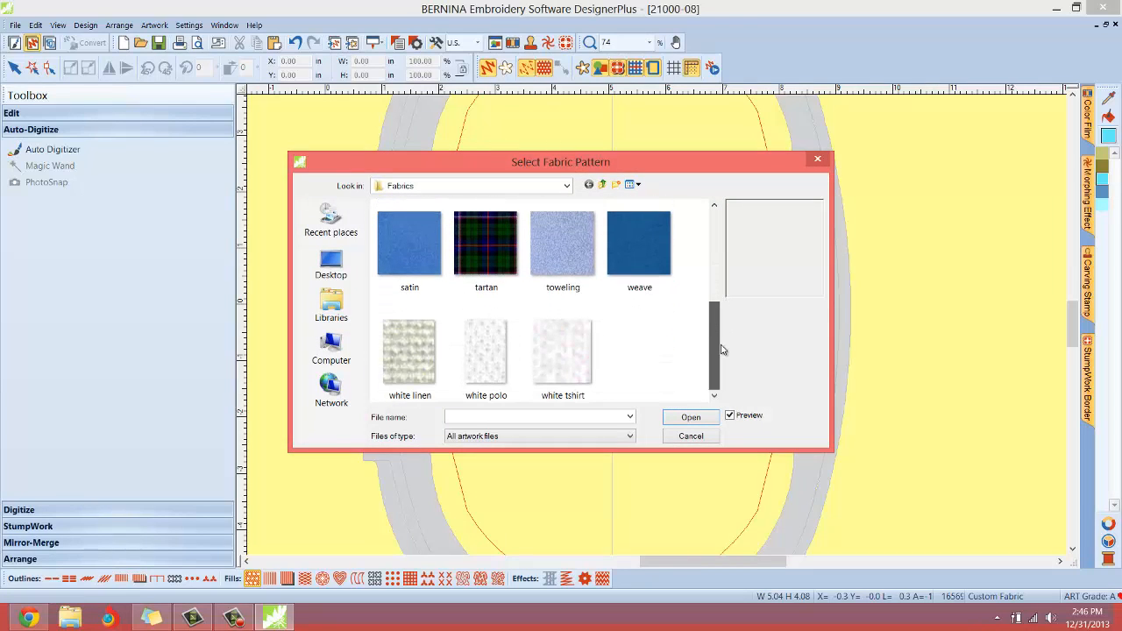
{"action": "left_click", "coordinate": [639, 243]}
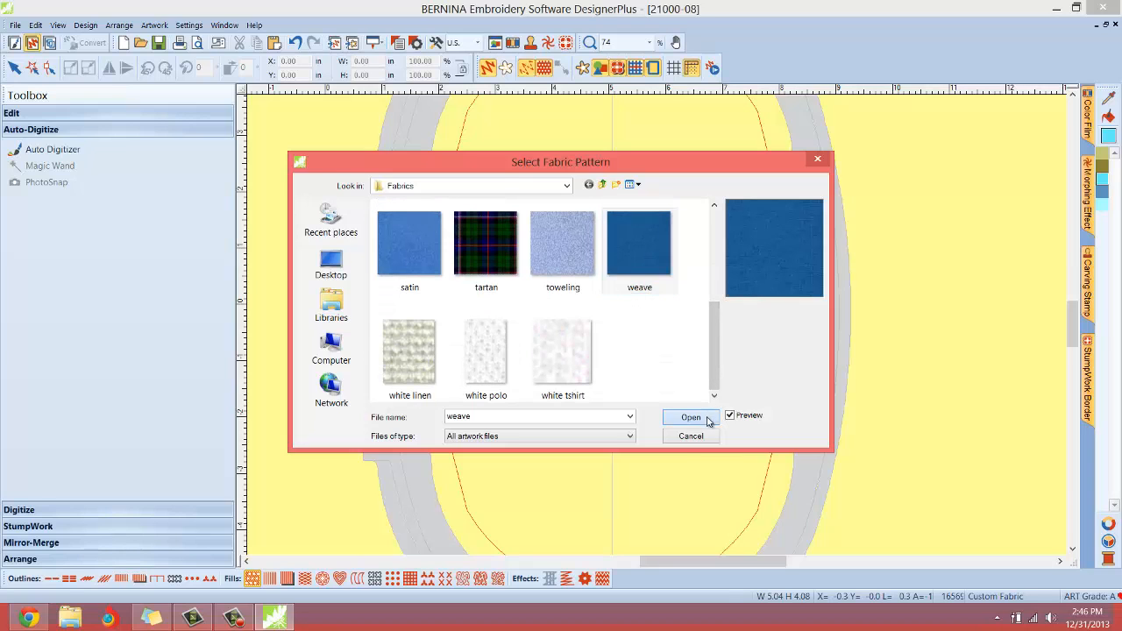
{"action": "left_click", "coordinate": [690, 416]}
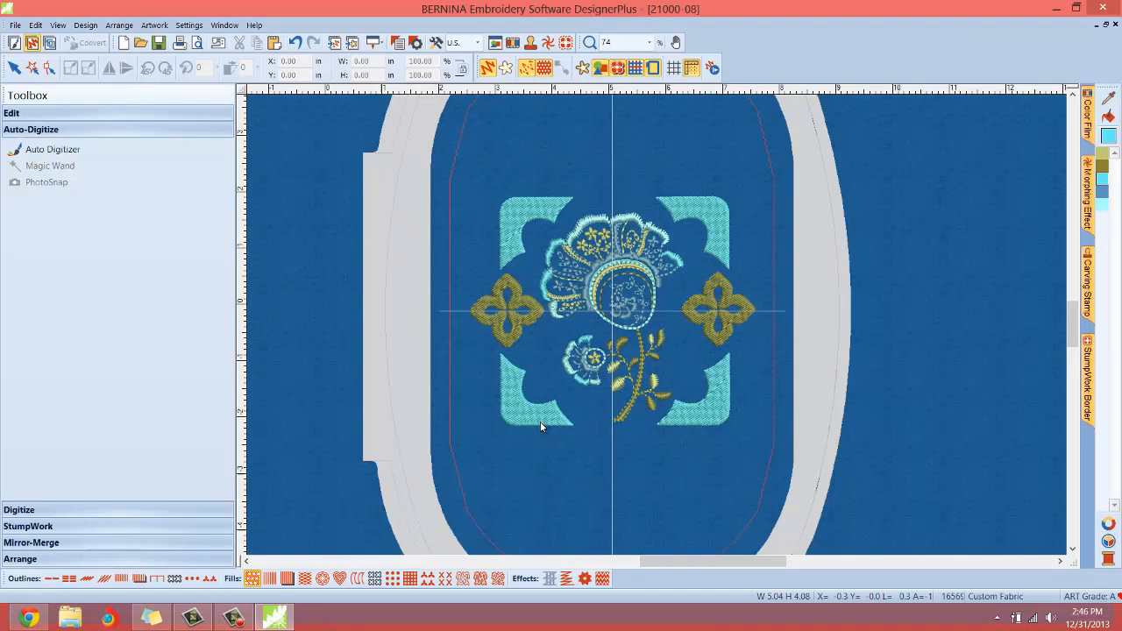
{"action": "mouse_move", "coordinate": [690, 354]}
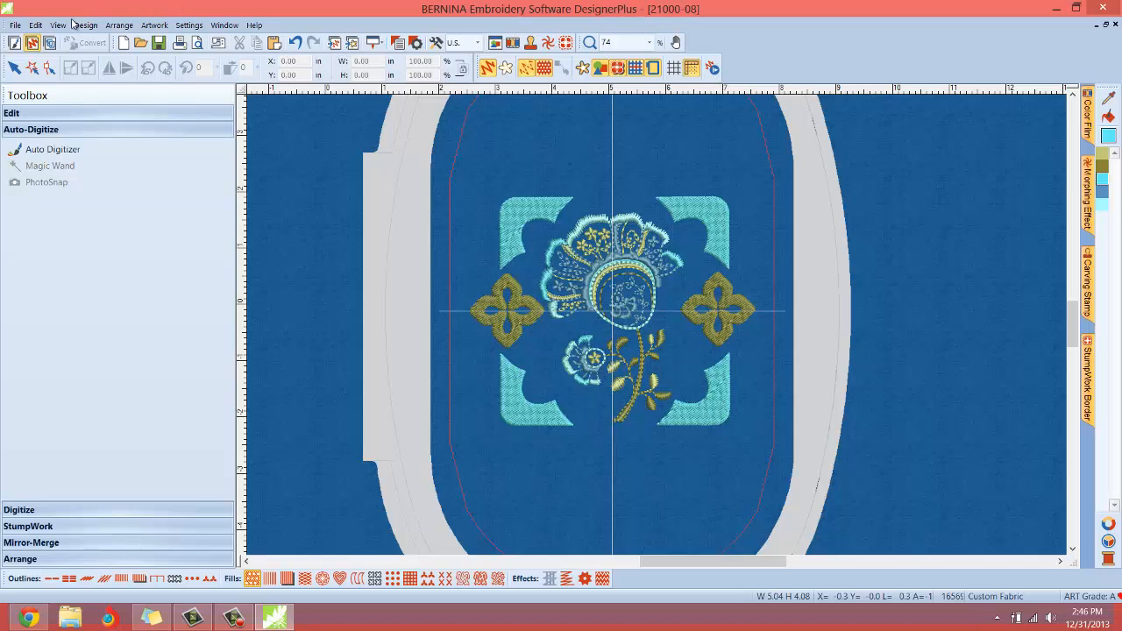
- Set the Design > Background colour to solid orange instead of the weave fabric
{"action": "left_click", "coordinate": [85, 24]}
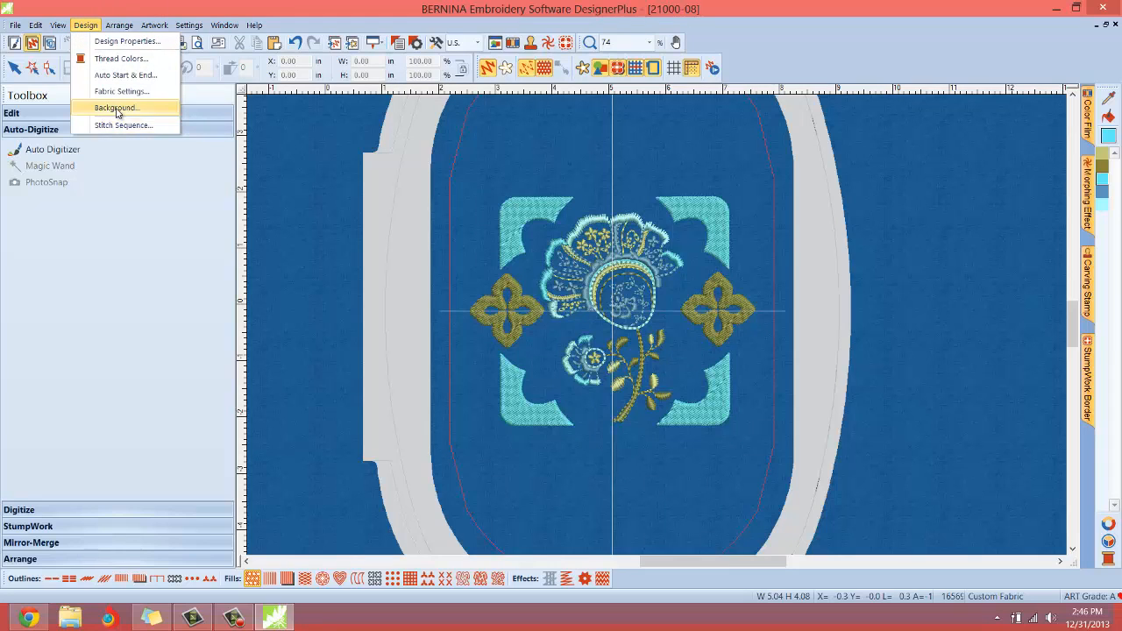
{"action": "left_click", "coordinate": [116, 107]}
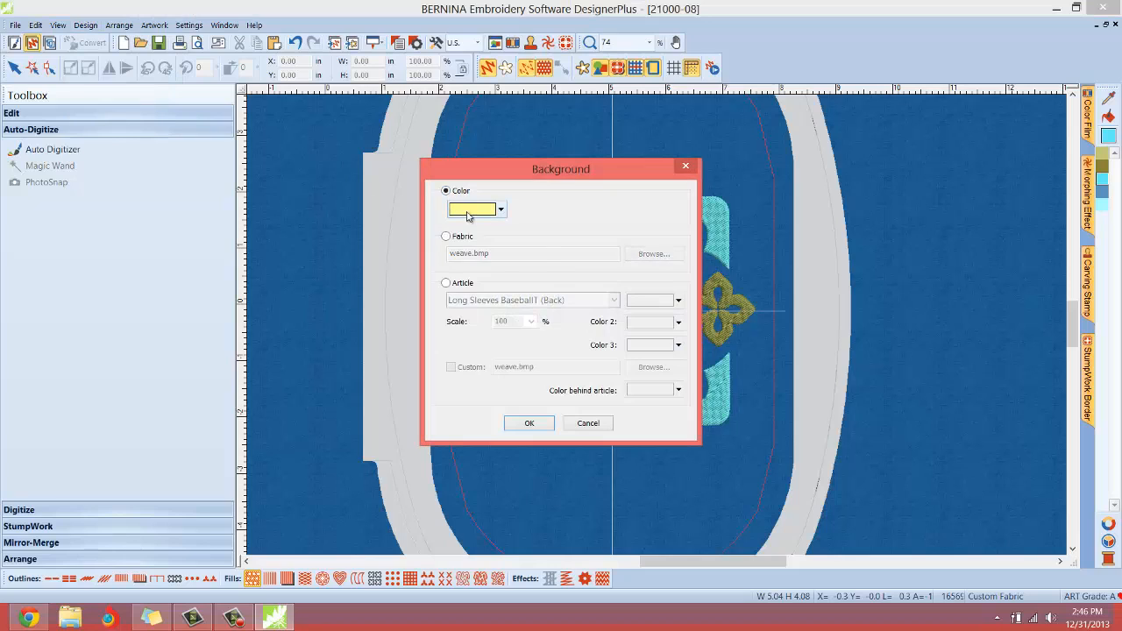
{"action": "left_click", "coordinate": [500, 209]}
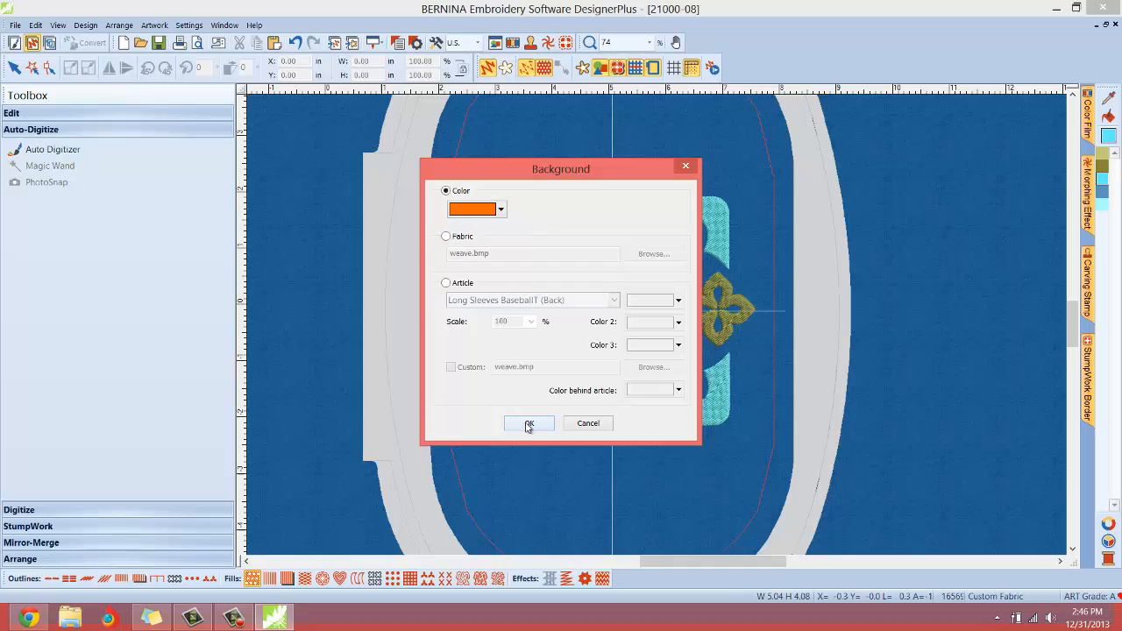
{"action": "left_click", "coordinate": [529, 423]}
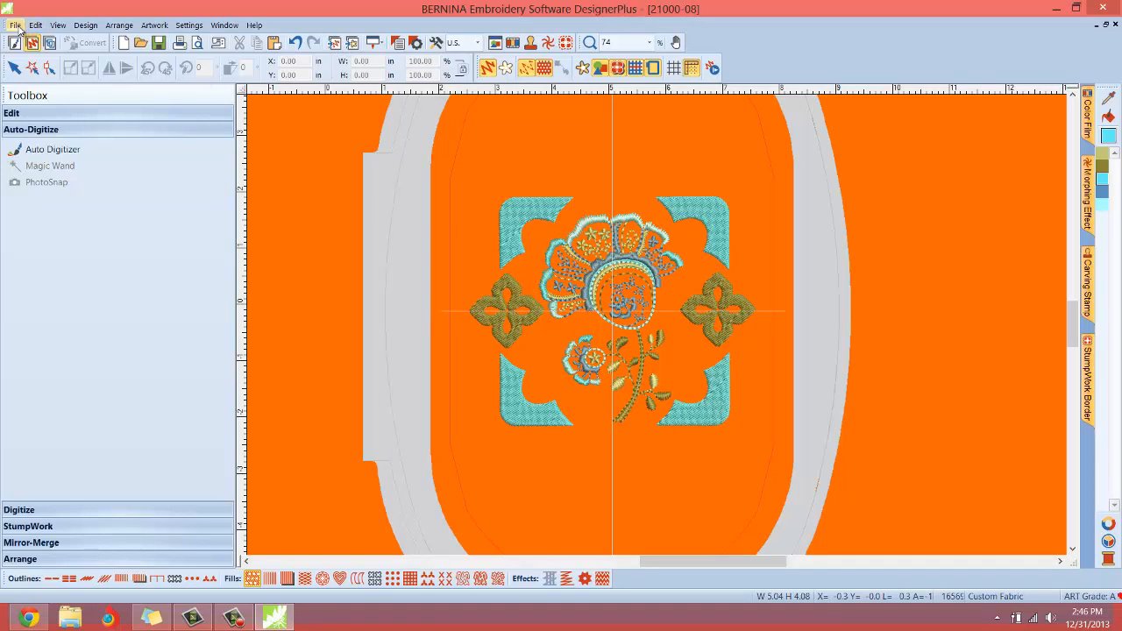
- Save the design as bitmap 'flower design' on the Desktop with background kept, then open it
{"action": "left_click", "coordinate": [14, 25]}
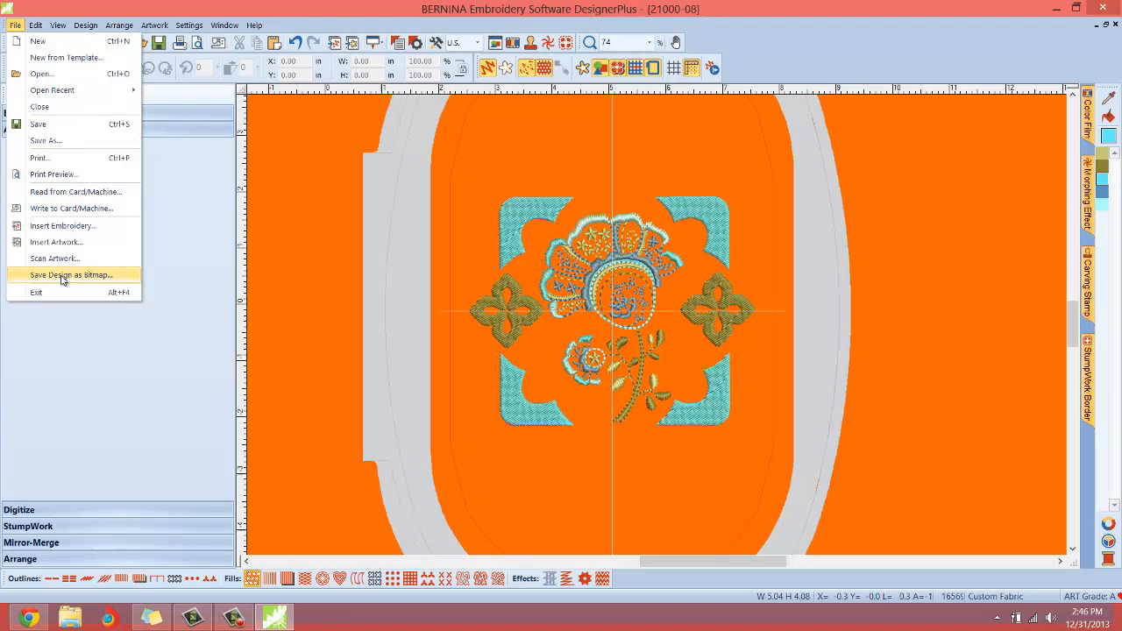
{"action": "left_click", "coordinate": [70, 274]}
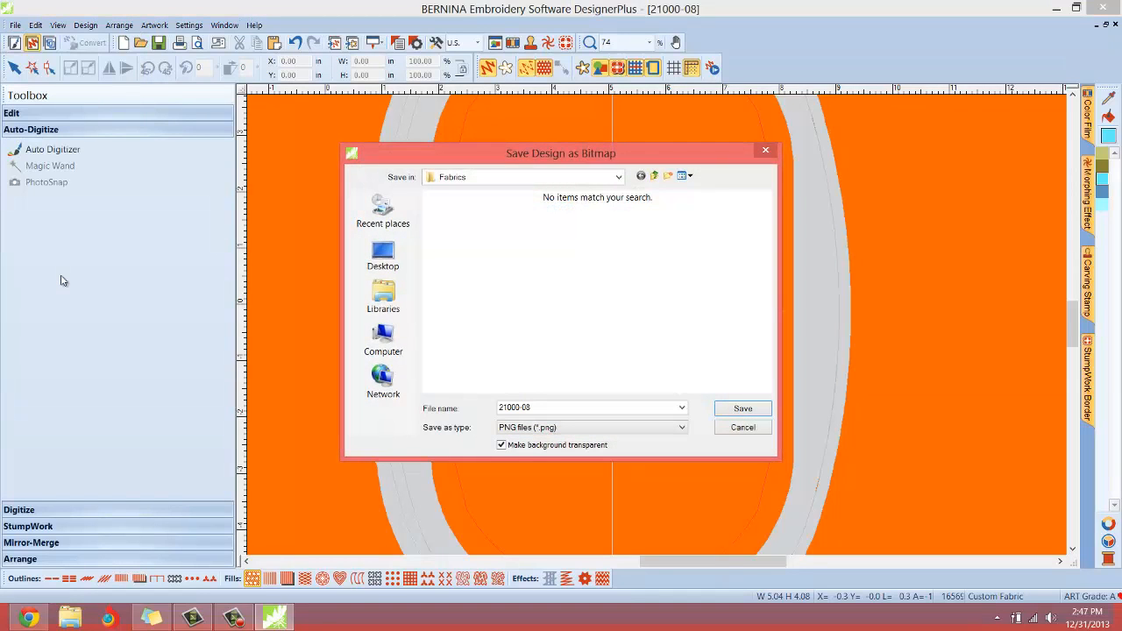
{"action": "mouse_move", "coordinate": [533, 272]}
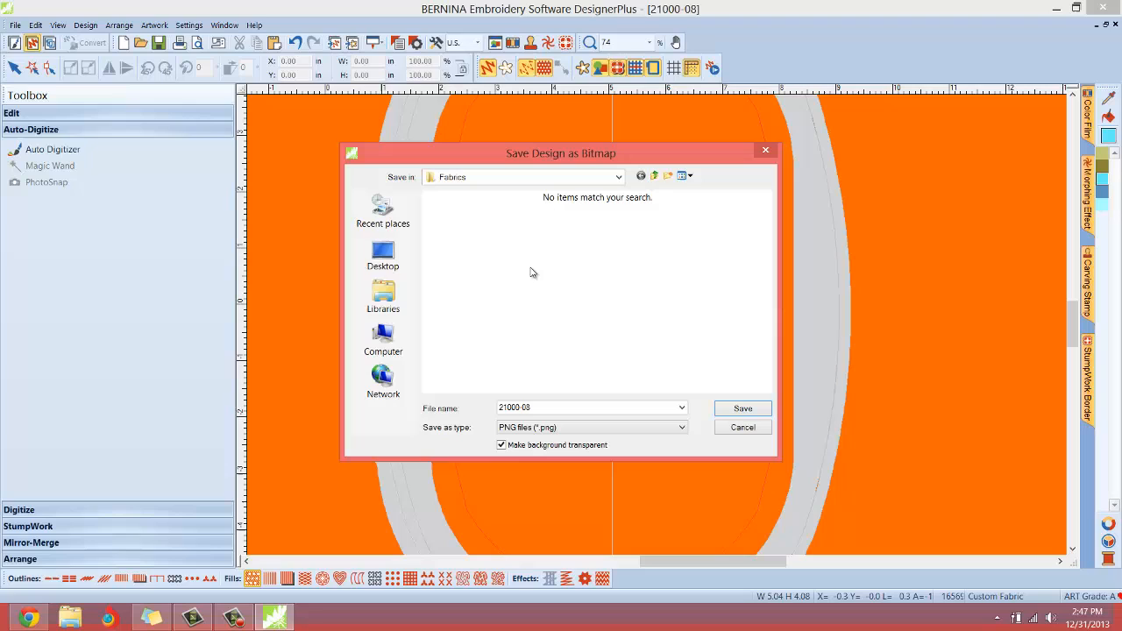
{"action": "left_click", "coordinate": [382, 254]}
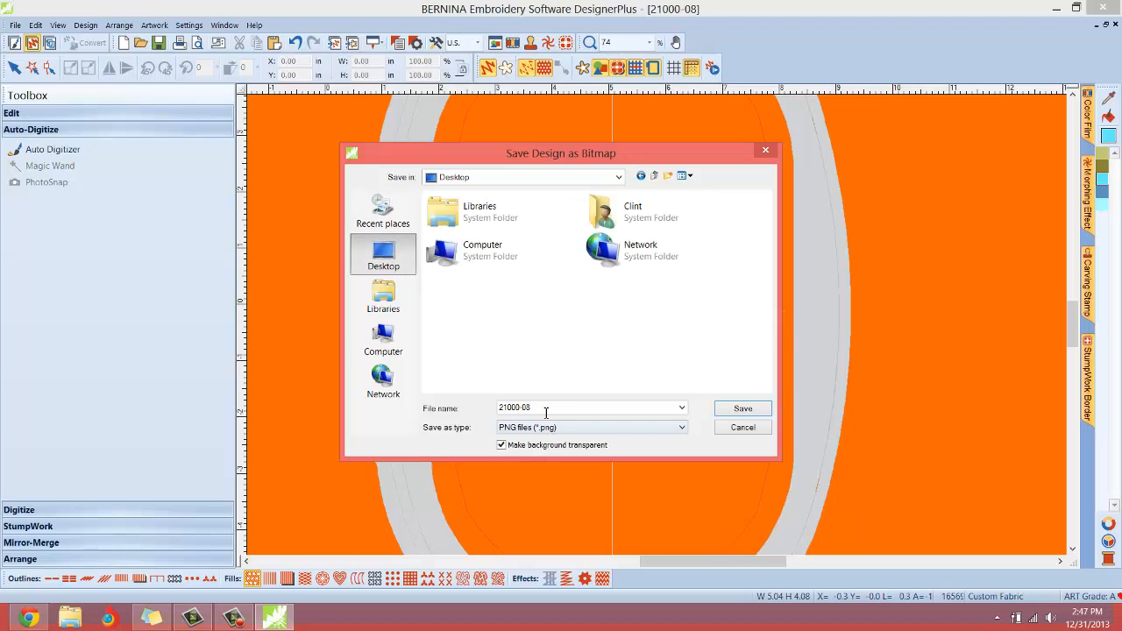
{"action": "triple_click", "coordinate": [514, 408]}
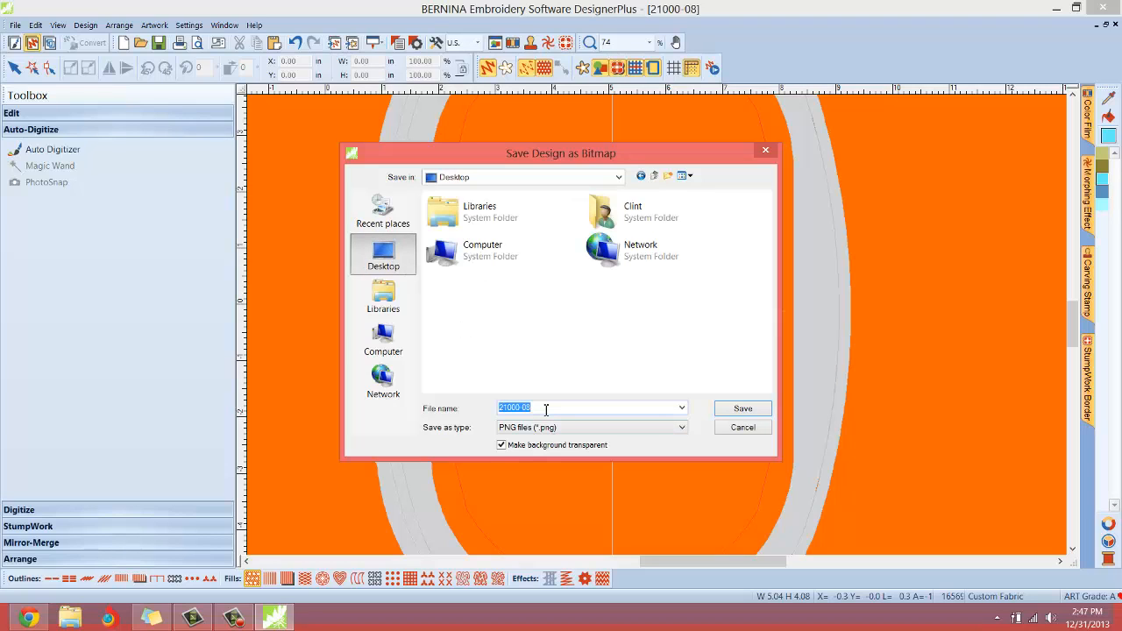
{"action": "type", "text": "flower design"}
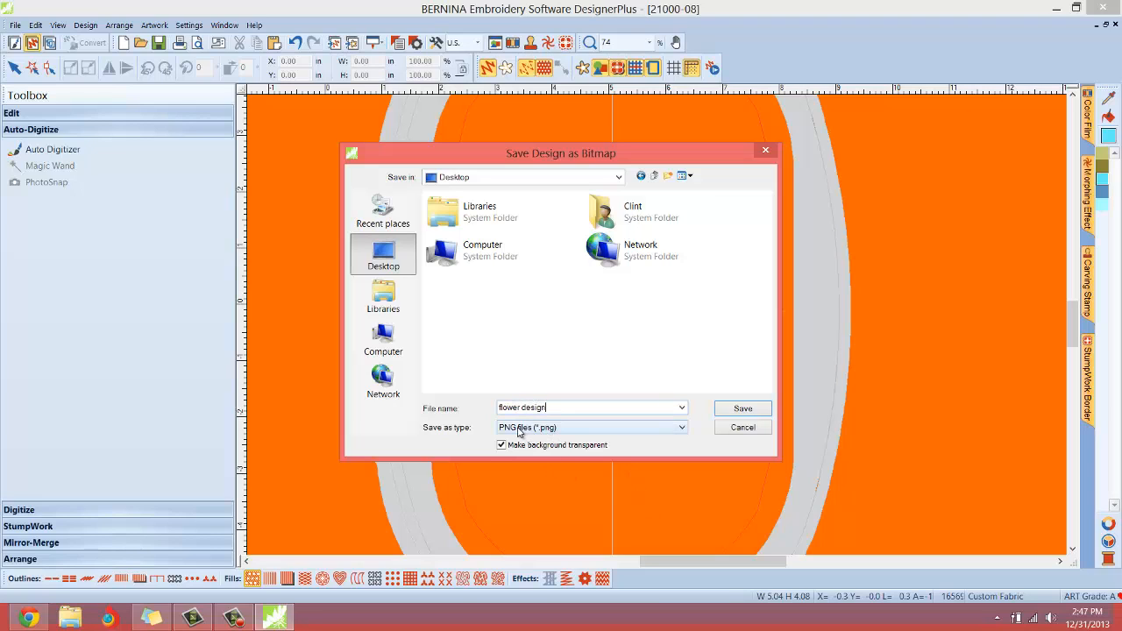
{"action": "mouse_move", "coordinate": [502, 445]}
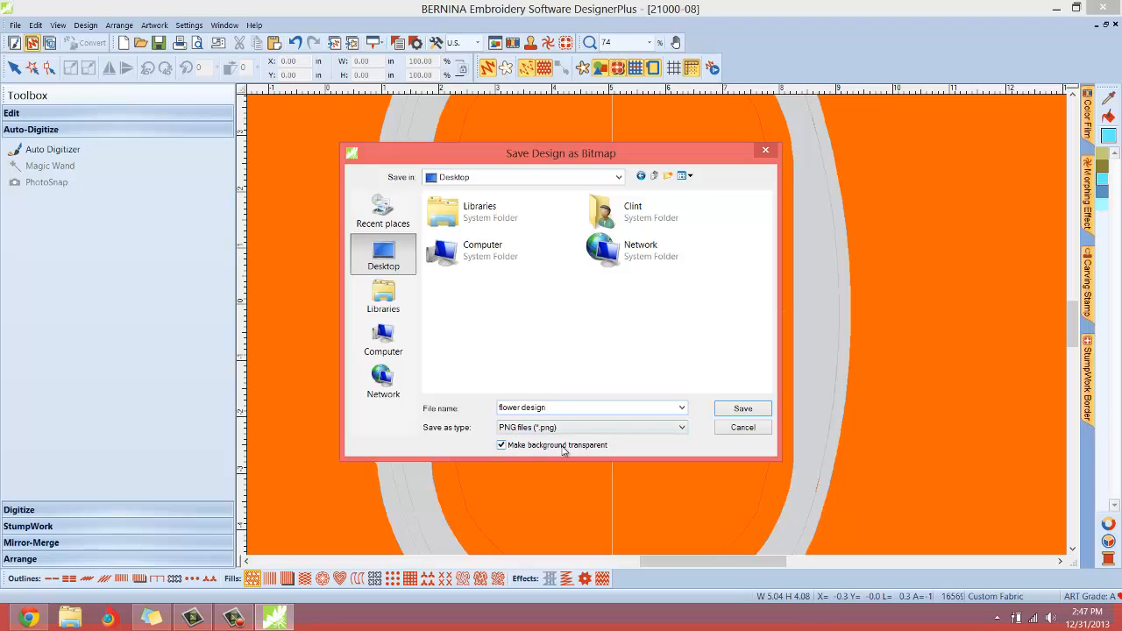
{"action": "left_click", "coordinate": [502, 444]}
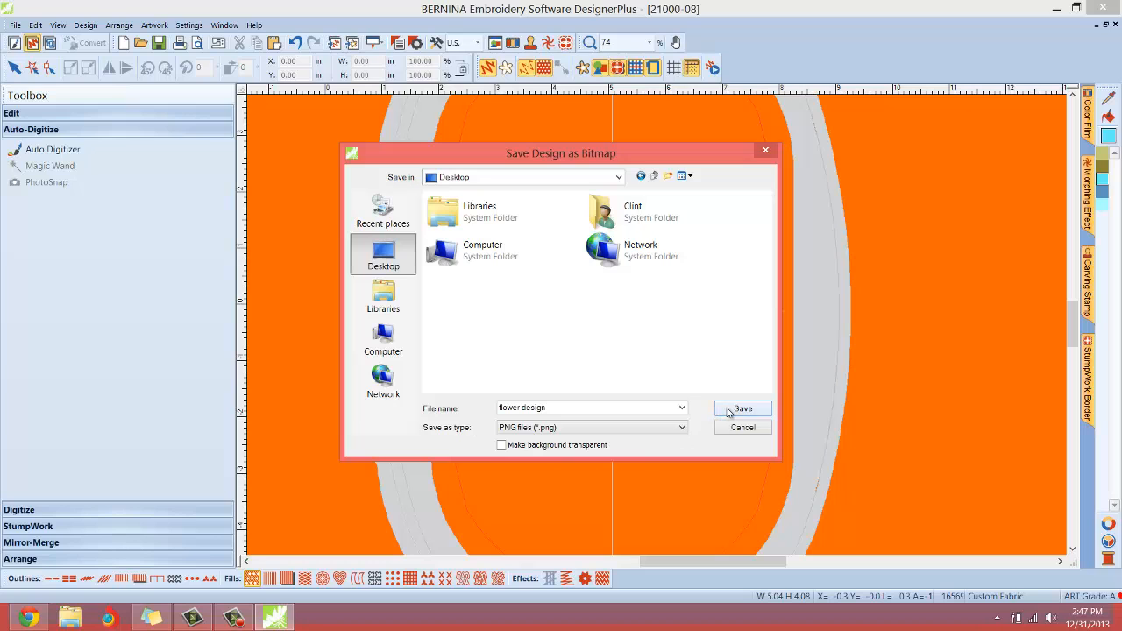
{"action": "left_click", "coordinate": [741, 408]}
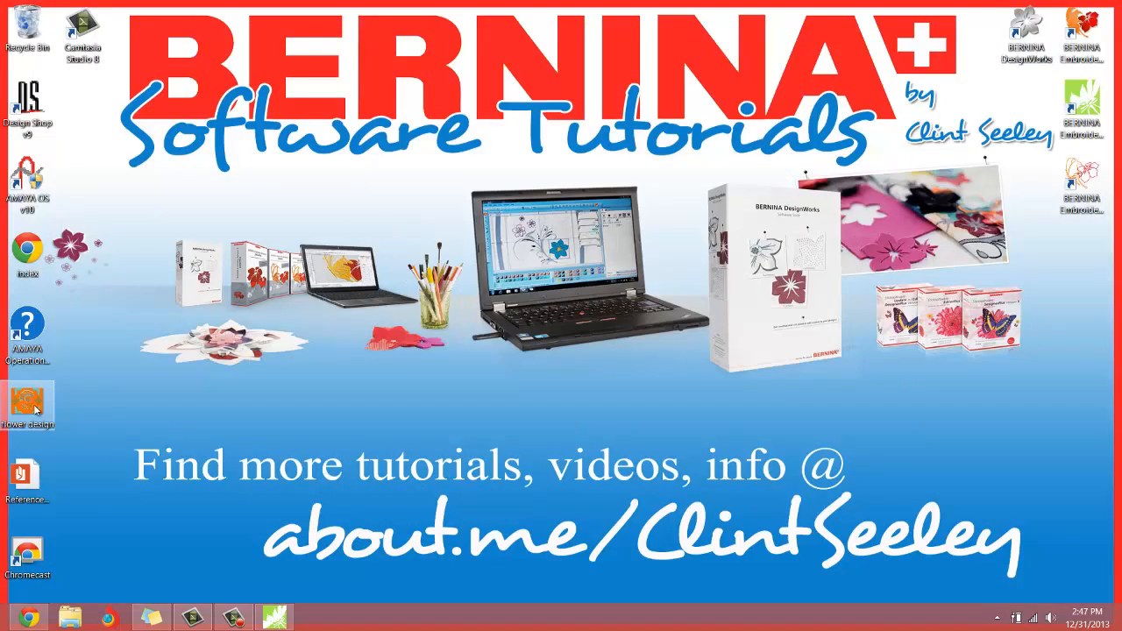
{"action": "double_click", "coordinate": [28, 399]}
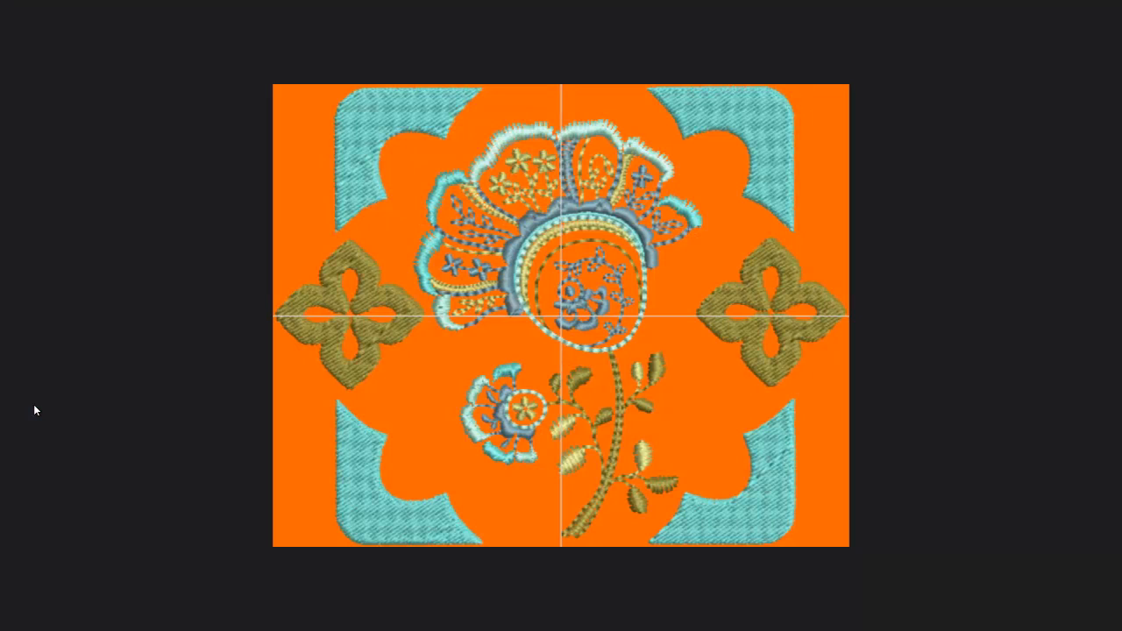